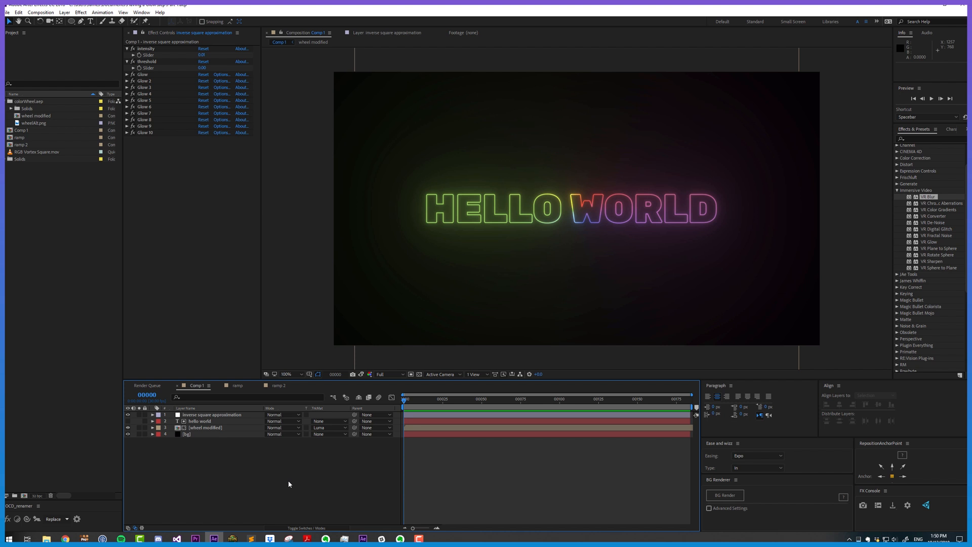
Step: Switch to the ramp 2 composition showing the glowing rainbow line
click(278, 384)
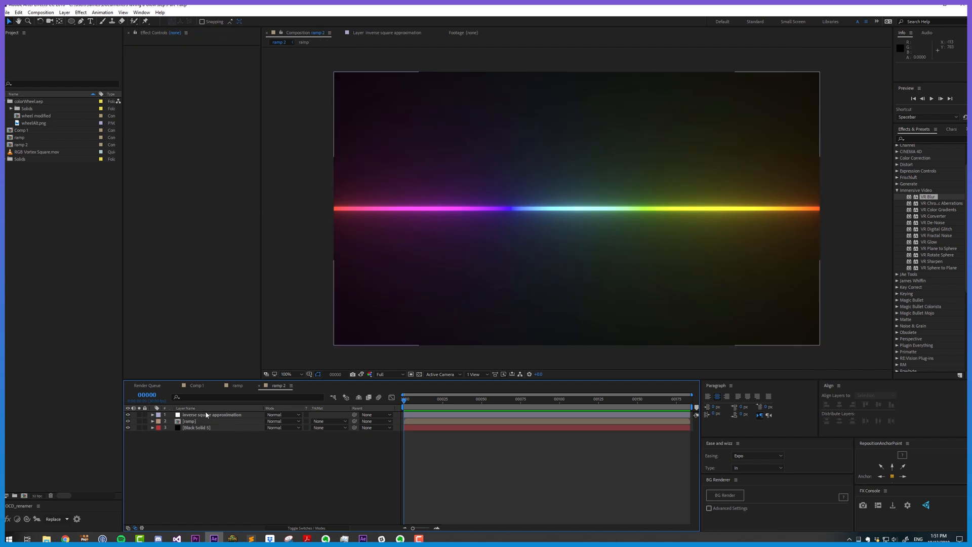
Step: Raise the inverse square approximation layer's Intensity and Threshold, then go back to Comp 1
click(210, 414)
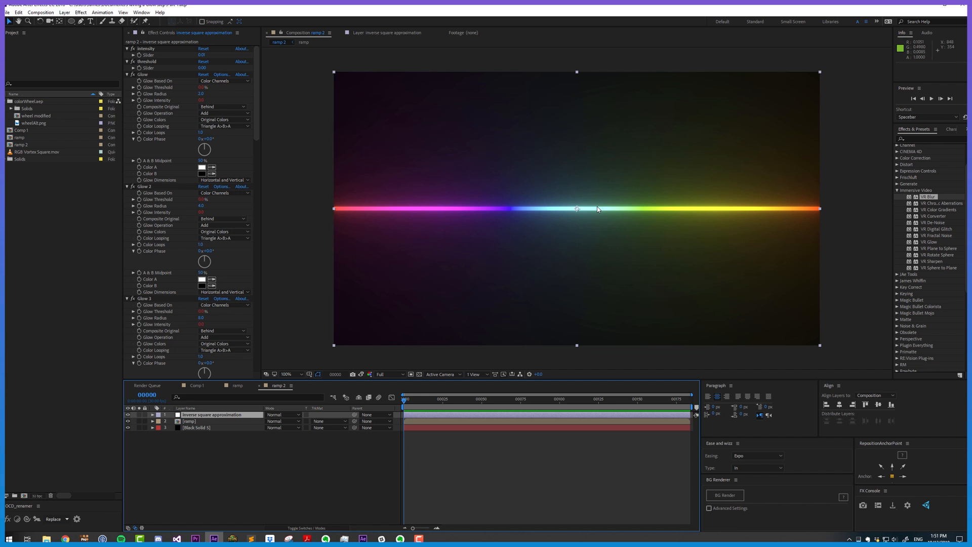
mouse_move(447, 240)
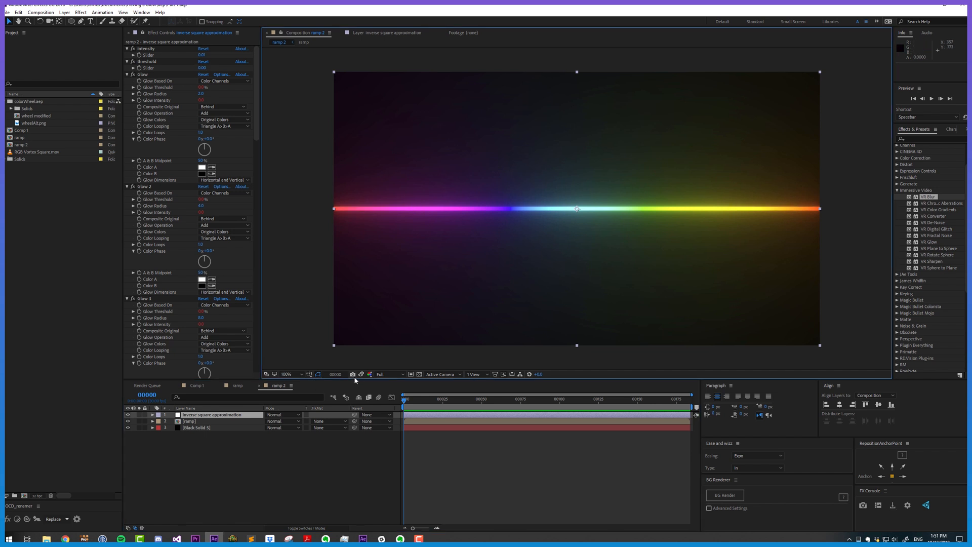
mouse_move(164, 160)
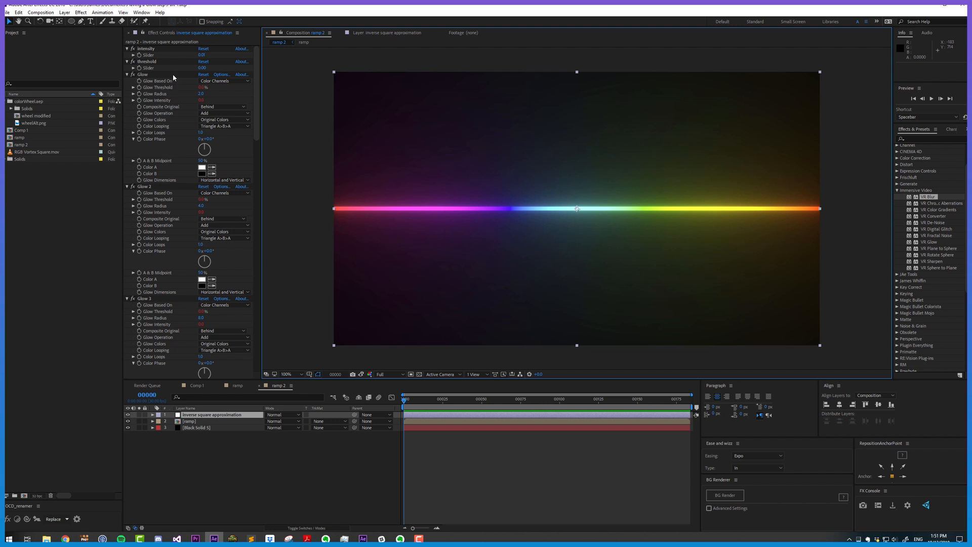
click(201, 68)
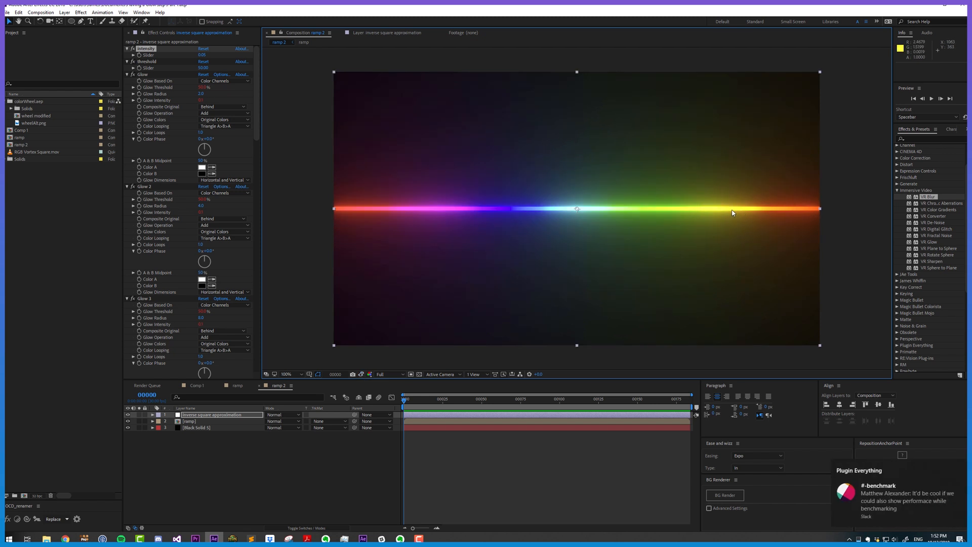
mouse_move(671, 217)
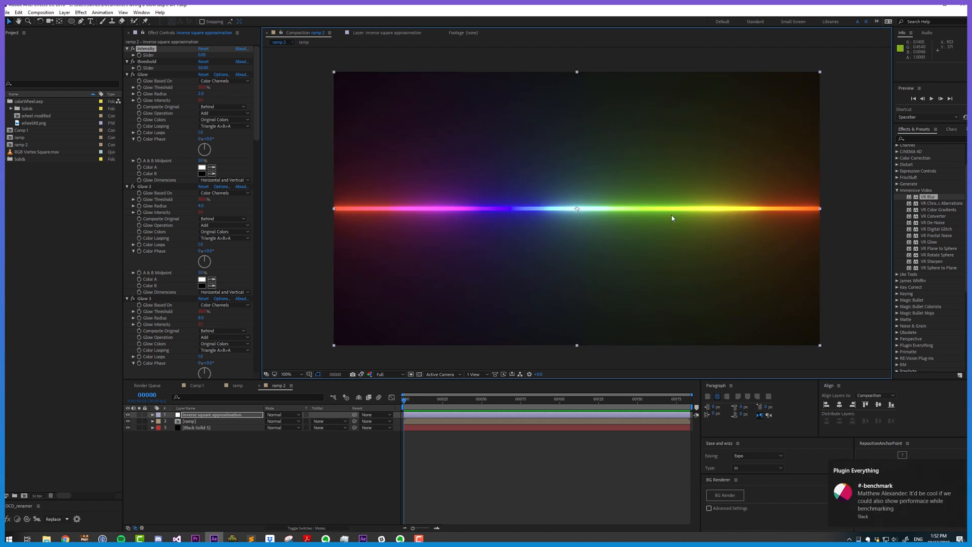
mouse_move(500, 209)
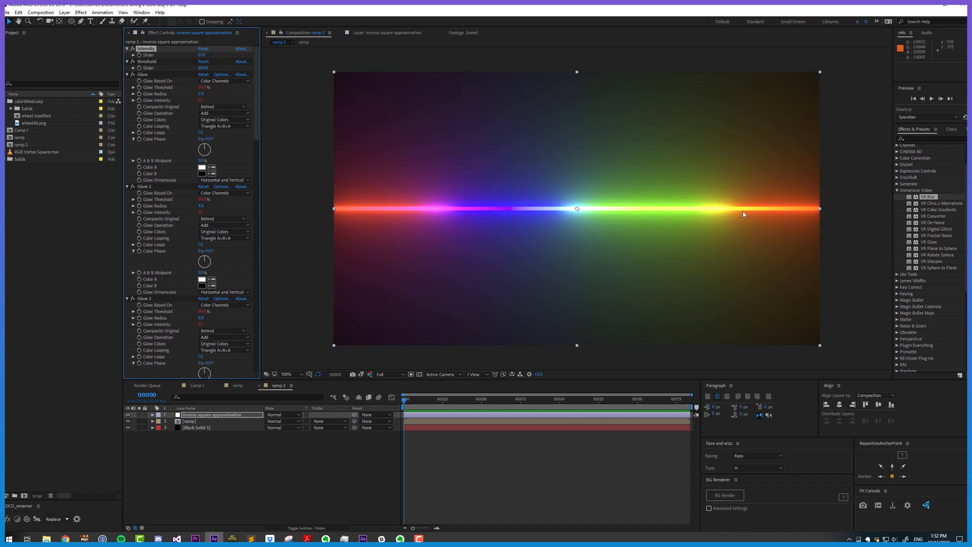
mouse_move(660, 218)
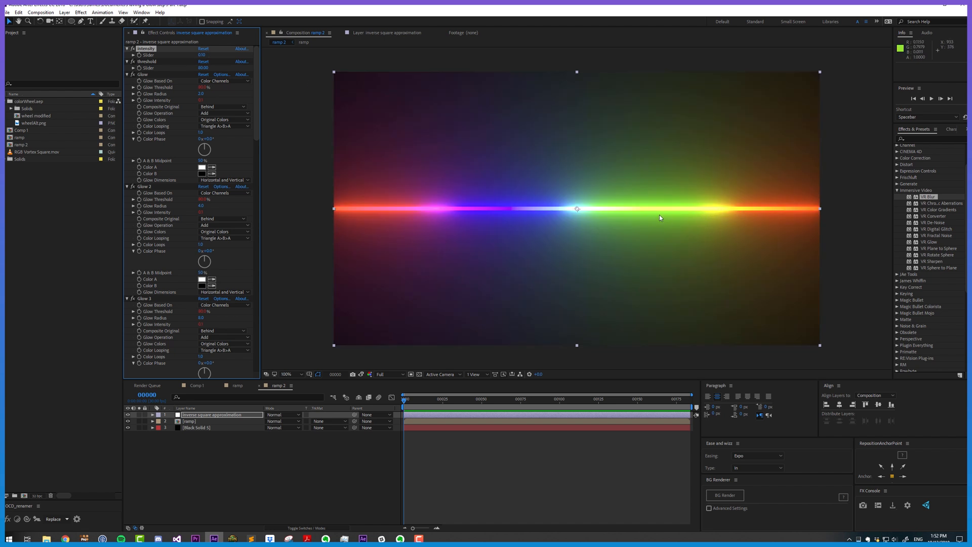
mouse_move(676, 234)
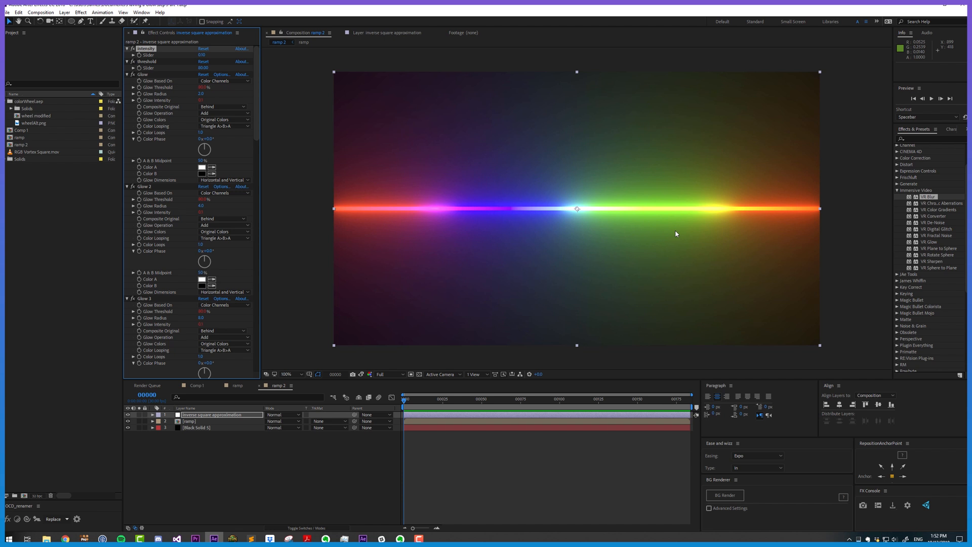
mouse_move(196, 77)
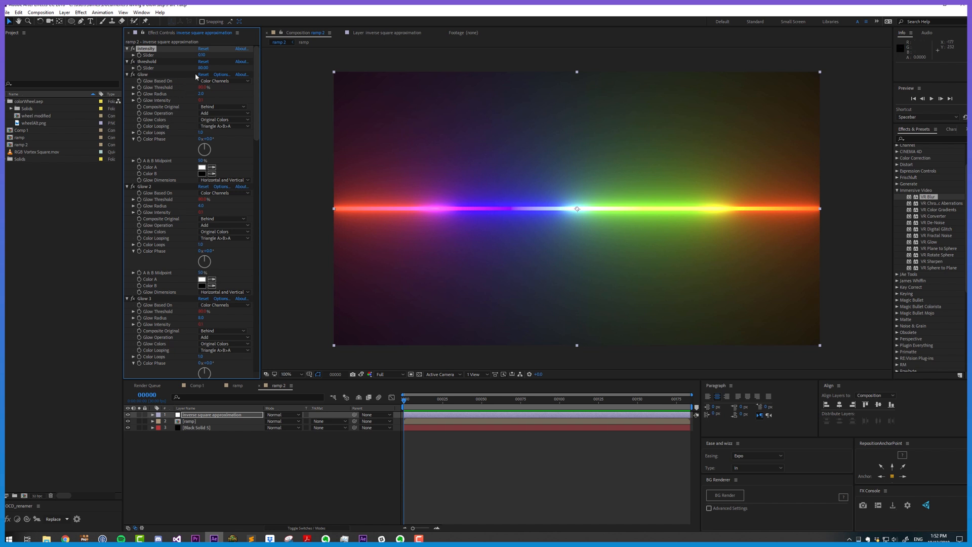
mouse_move(491, 268)
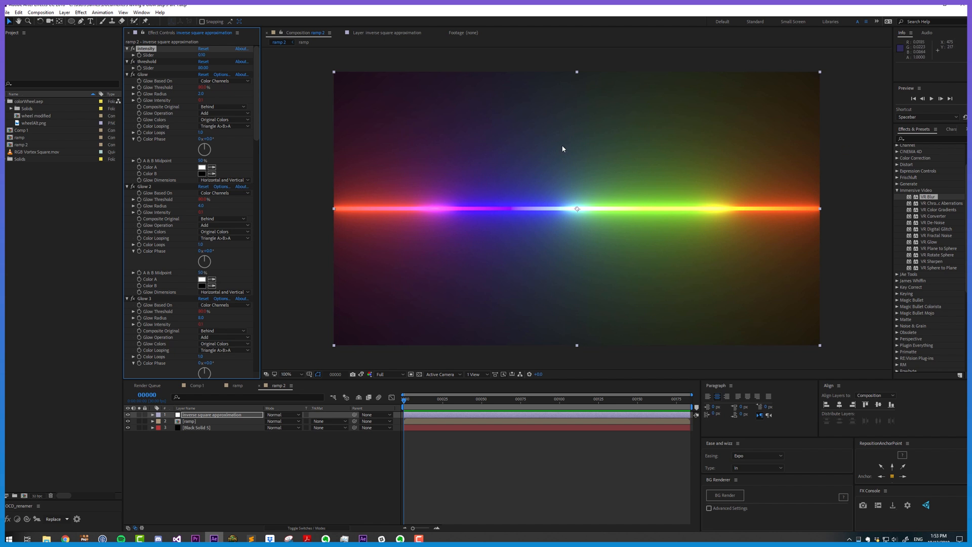
mouse_move(681, 244)
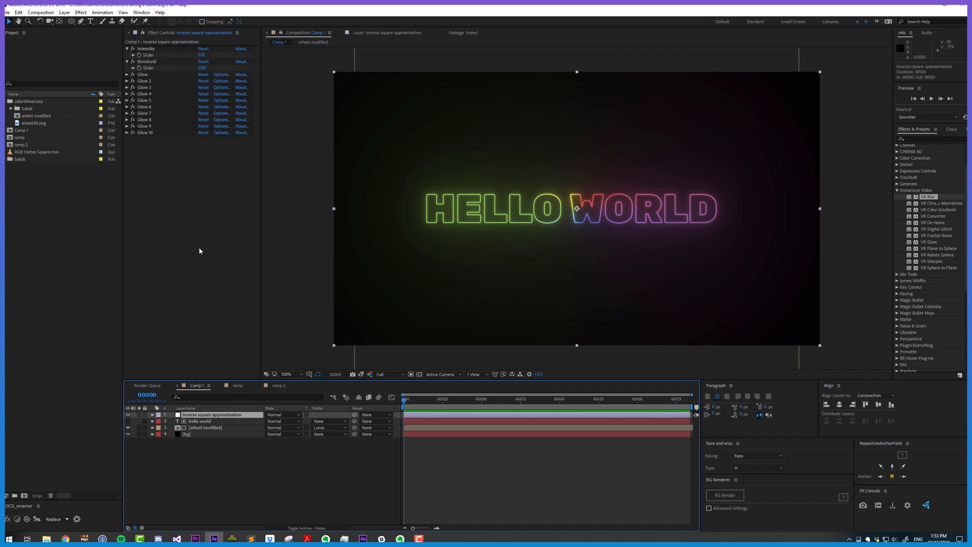
Step: Add an adjustment layer above hello world and apply Exposure to it
click(146, 61)
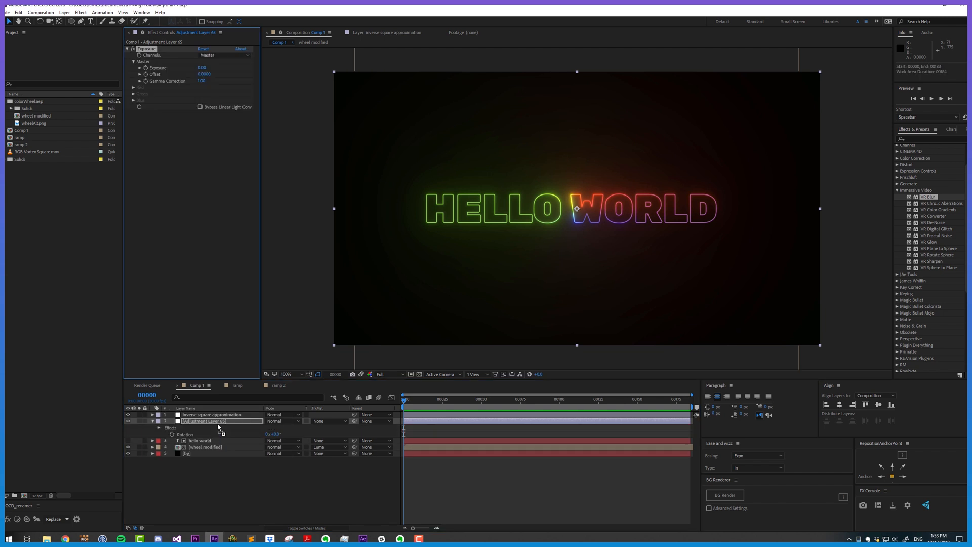
mouse_move(309, 231)
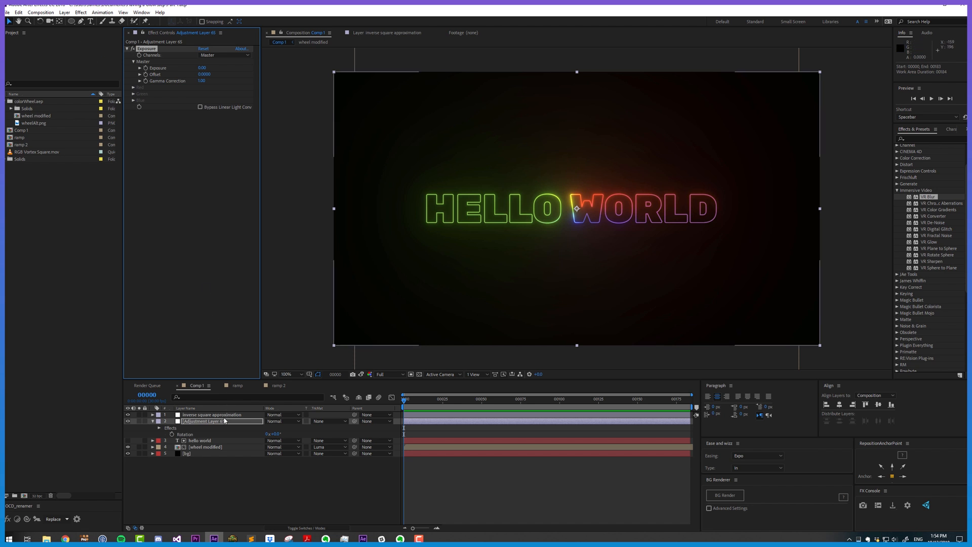
Step: Rename the Exposure layer 'brighten', give it three ellipse masks, and add another adjustment layer
text(brighten)
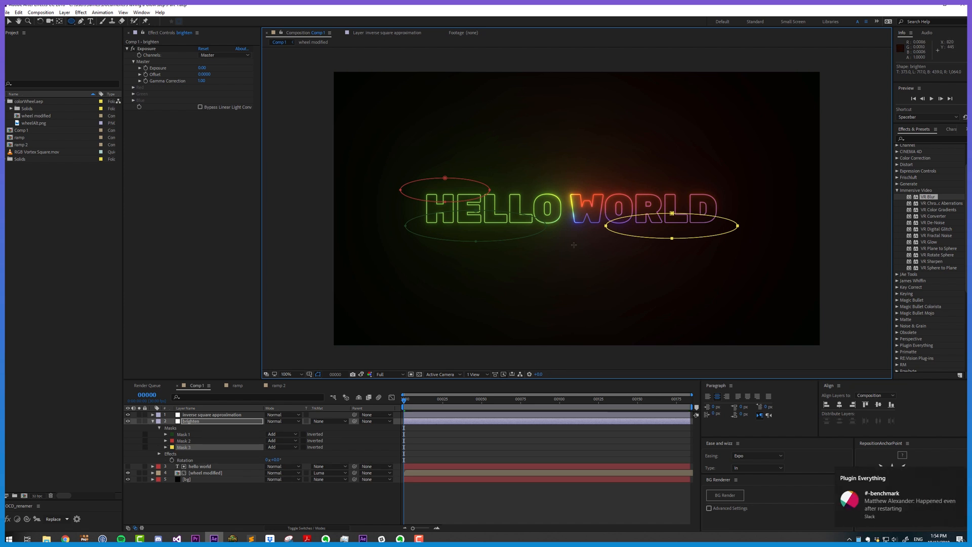
click(201, 69)
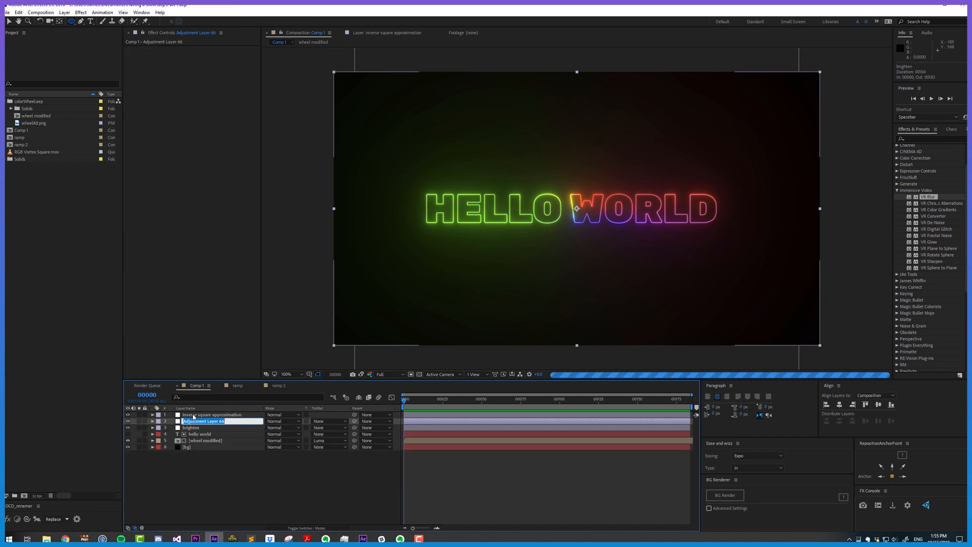
Step: Name the layer 'darken' with lowered Exposure and five feathered masks, then collapse it
text(darken)
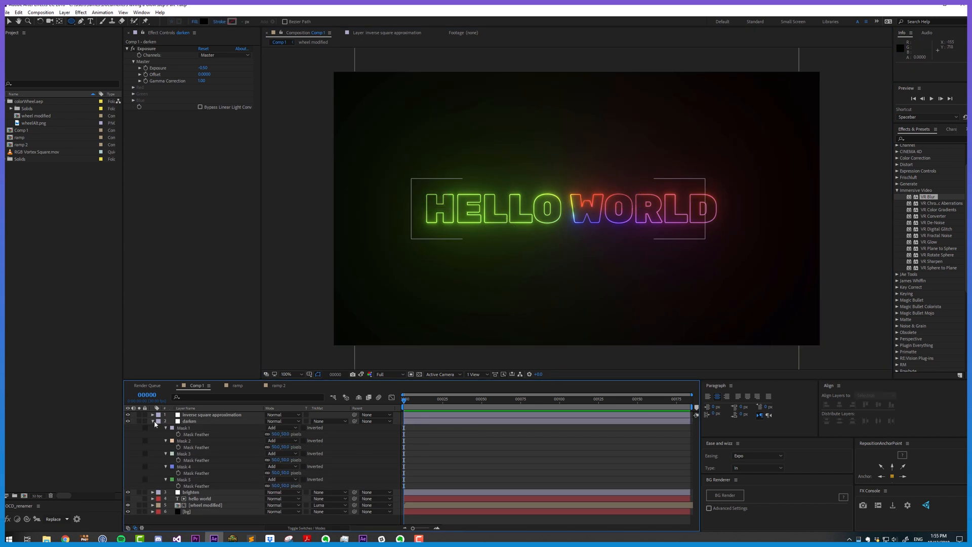
click(153, 421)
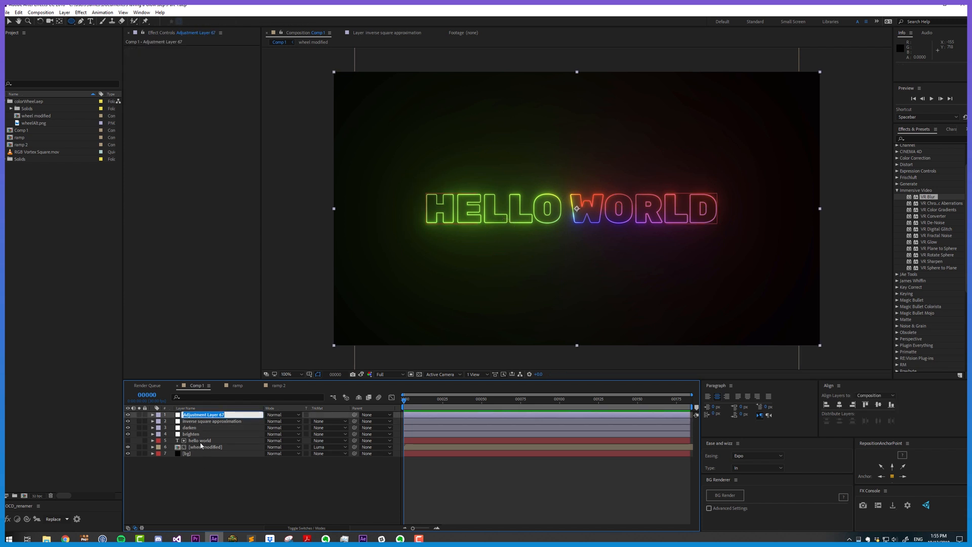
Step: Name the layer 'extra bright', draw a small circular mask, and add another adjustment layer
text(extra bright)
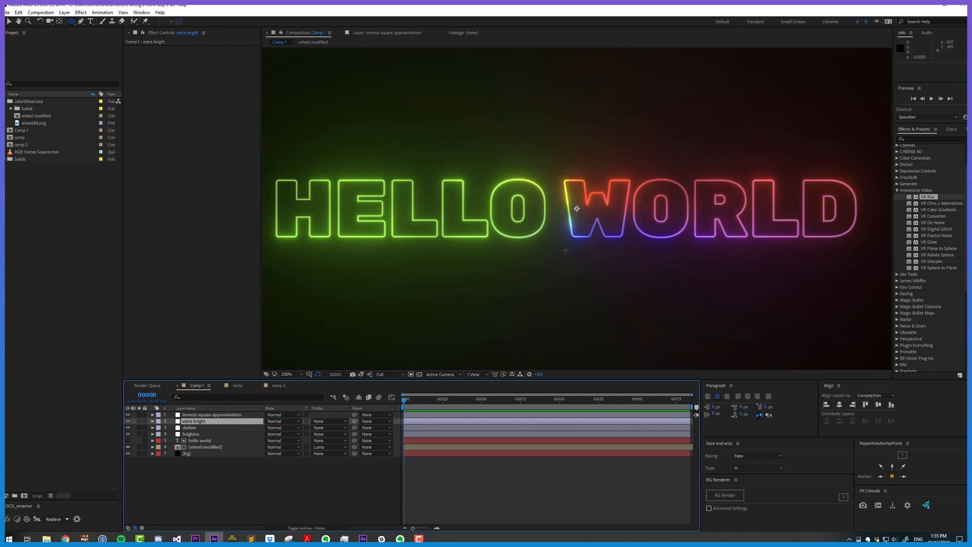
click(286, 373)
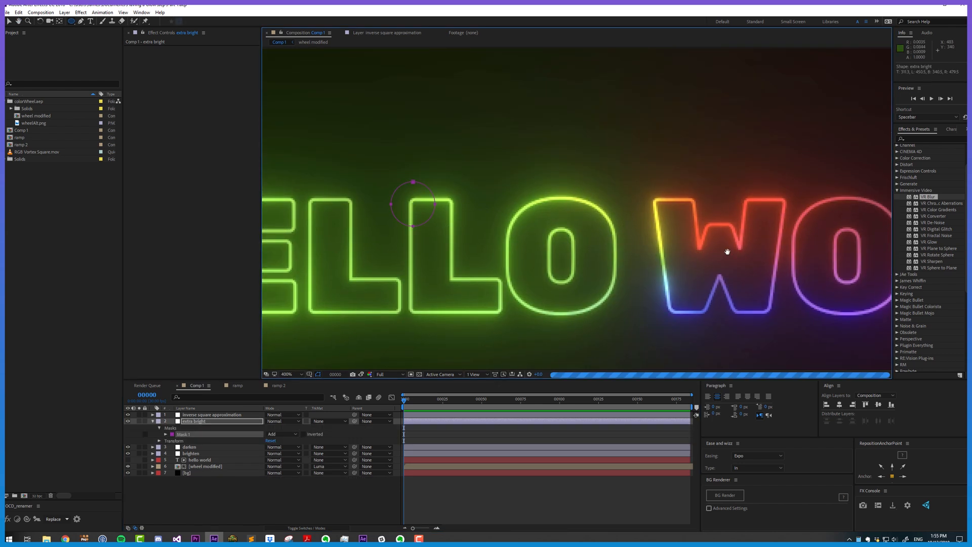
click(192, 420)
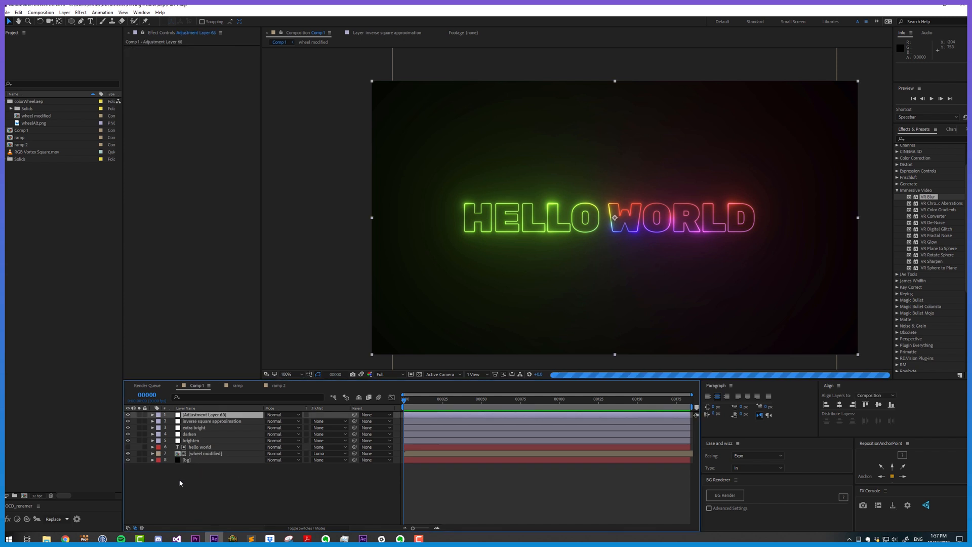
Step: Apply Hue/Saturation to the new layer, shift Master Hue, and mask it over WORLD
text(hue)
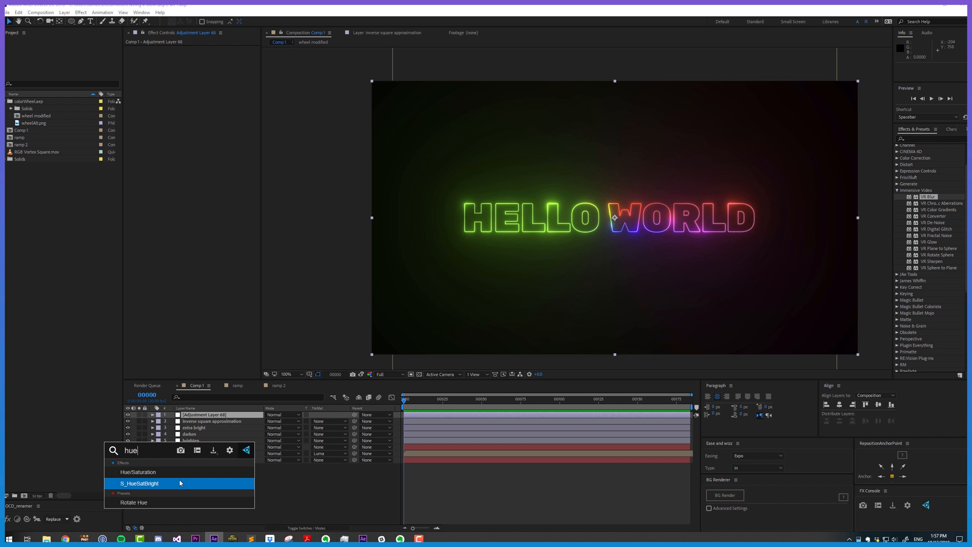
double_click(138, 471)
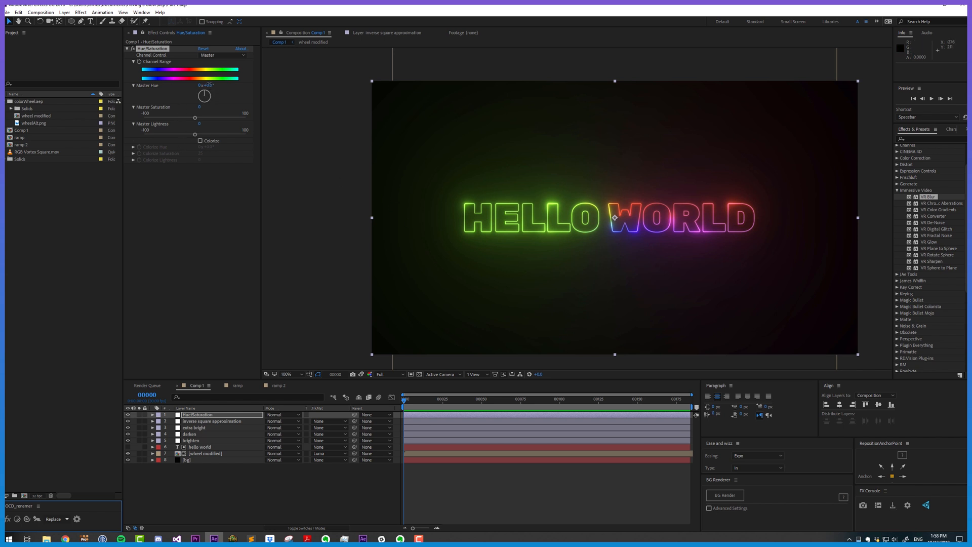
drag(204, 95, 207, 92)
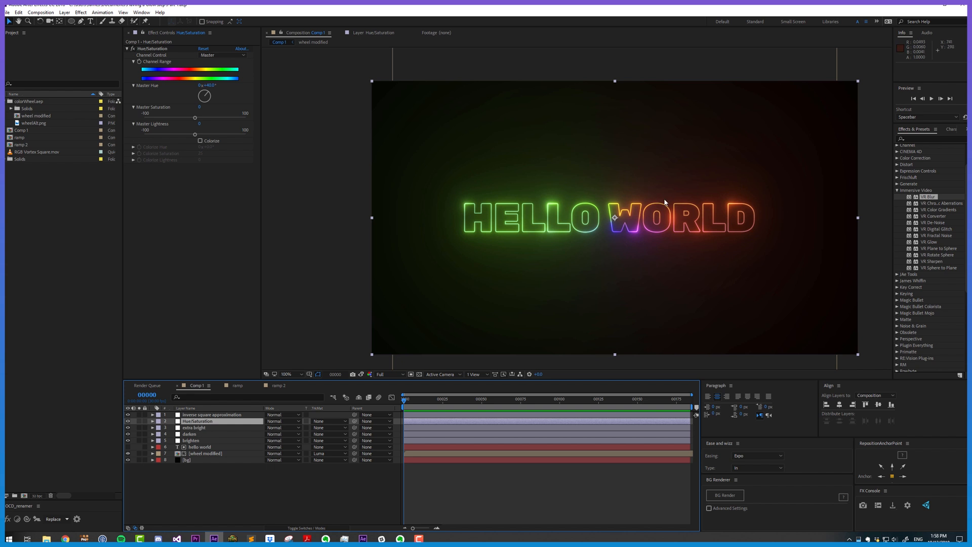
mouse_move(739, 218)
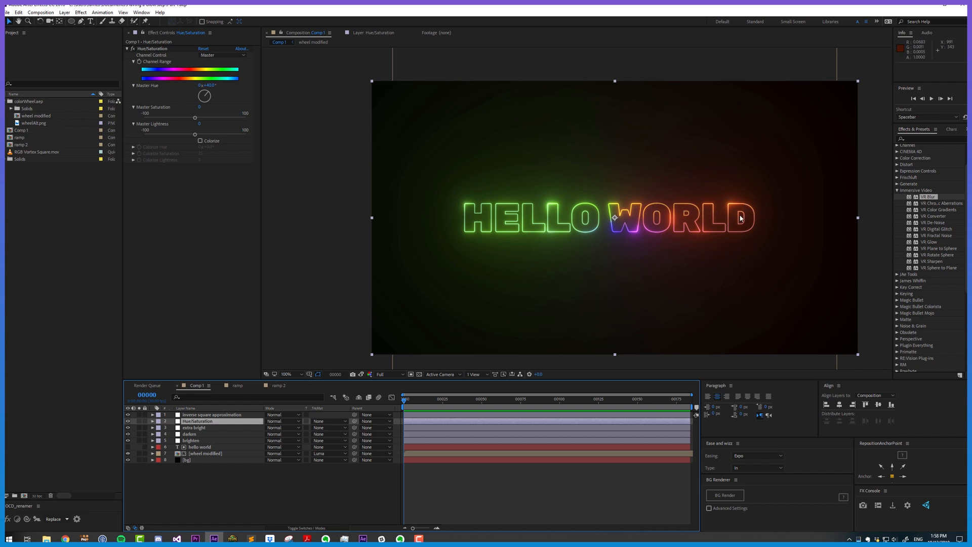
mouse_move(568, 257)
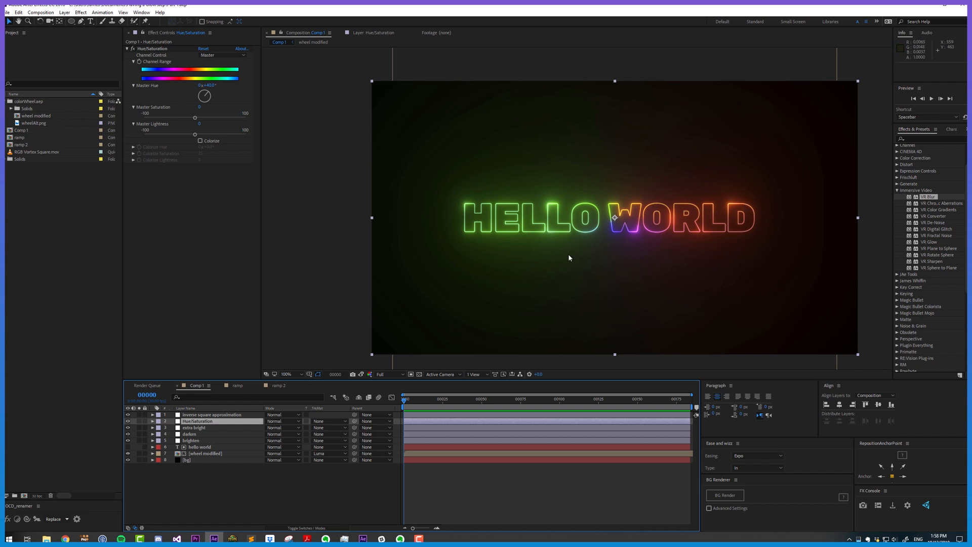
mouse_move(461, 248)
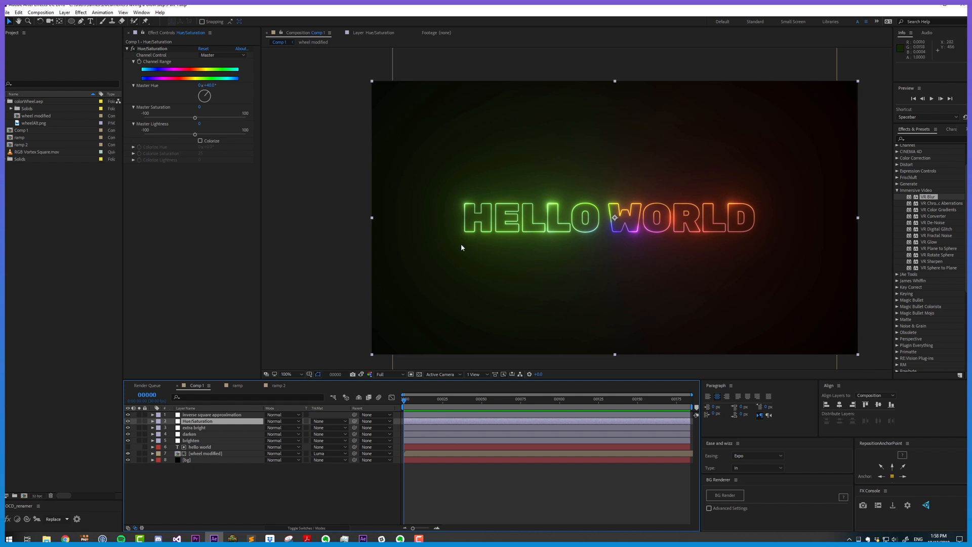
mouse_move(633, 208)
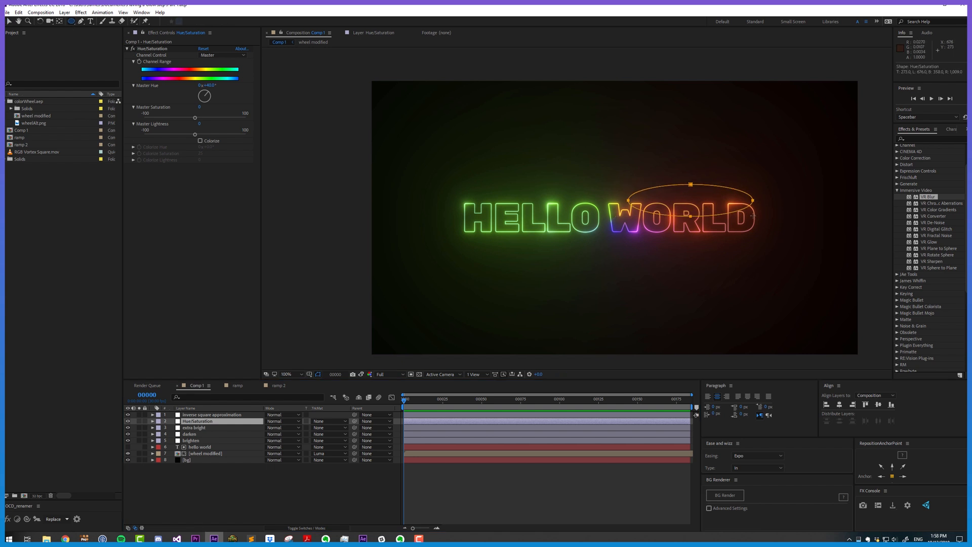
click(152, 420)
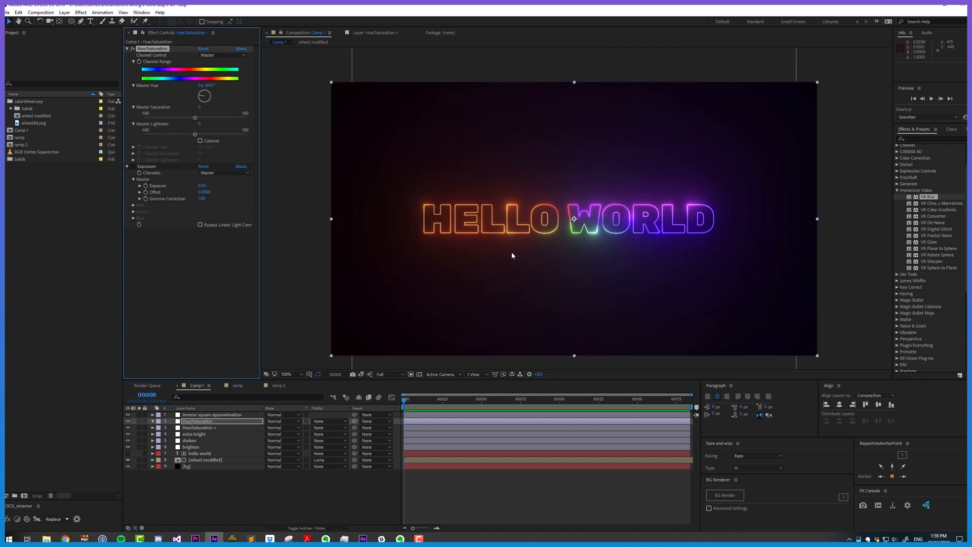
mouse_move(214, 425)
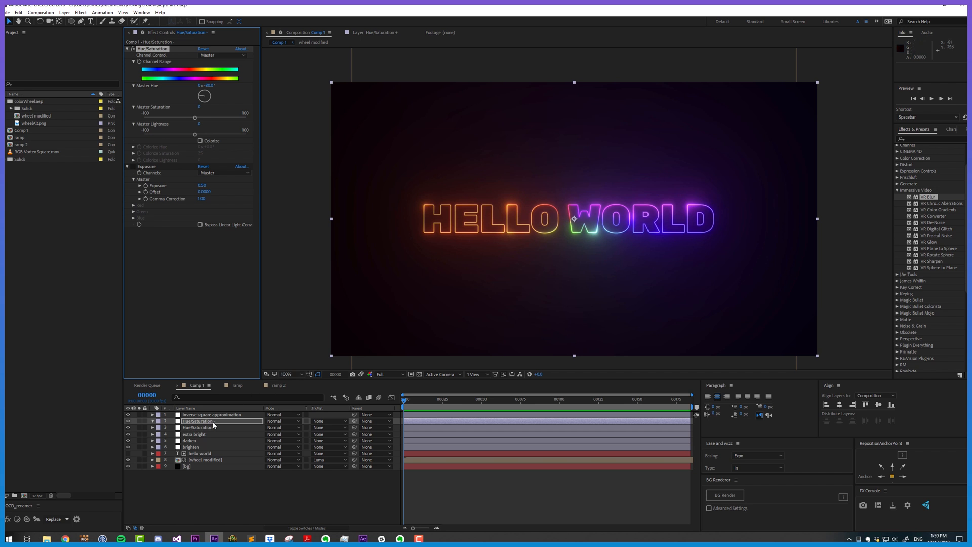
Step: Reshape the Hue/Saturation - layer's mask under HELLO, collapse it, and select extra bright
click(197, 421)
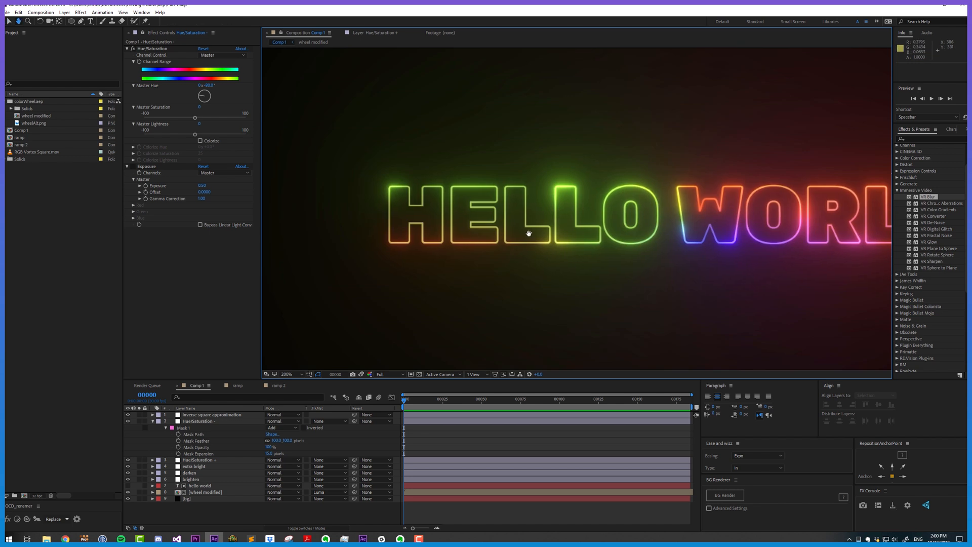
click(210, 420)
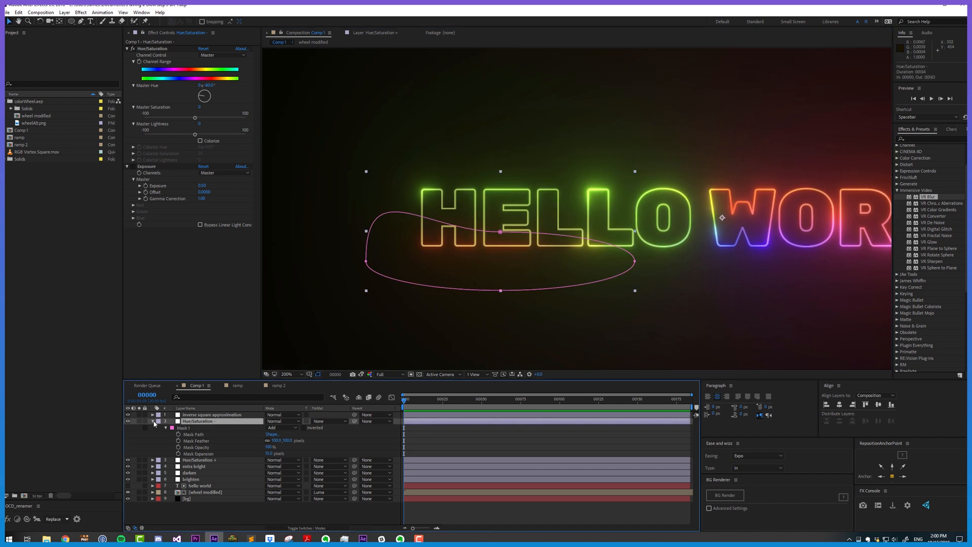
click(153, 421)
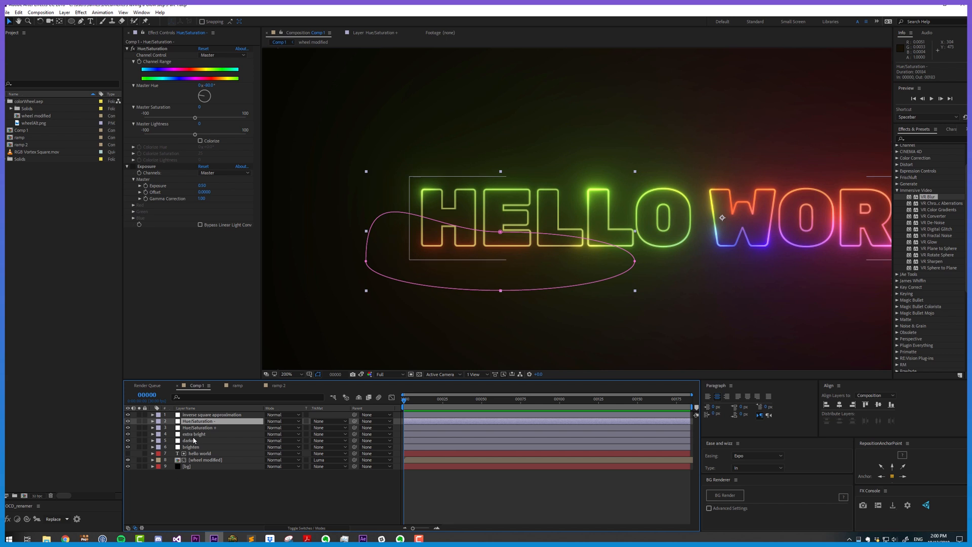
click(192, 434)
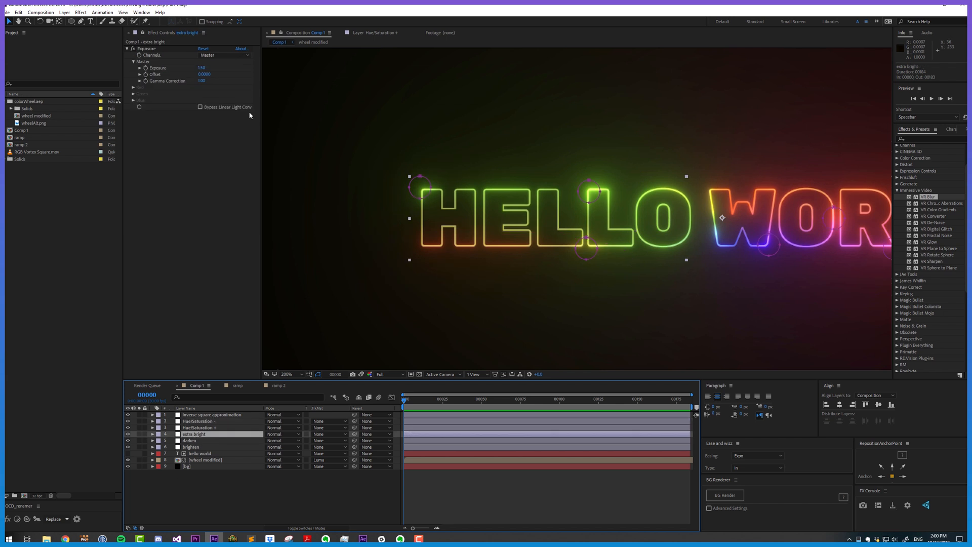
mouse_move(442, 265)
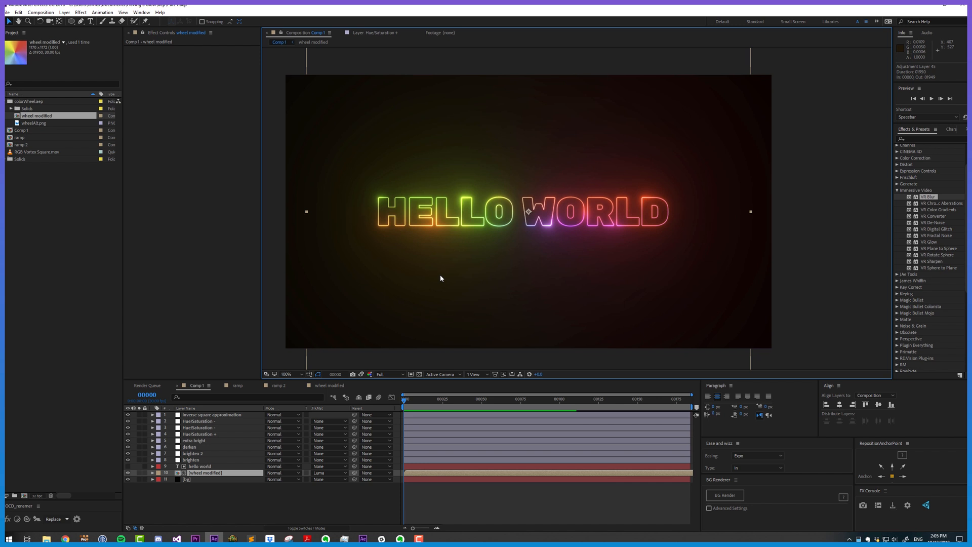
Step: Show the extra bright layer's Exposure settings beside the rainbow-glowing HELLO WORLD
click(198, 453)
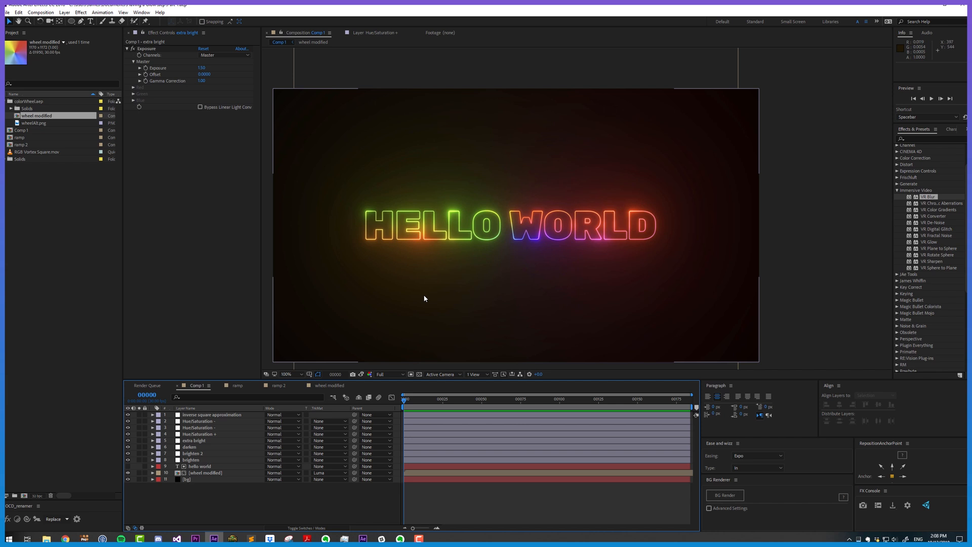
mouse_move(677, 241)
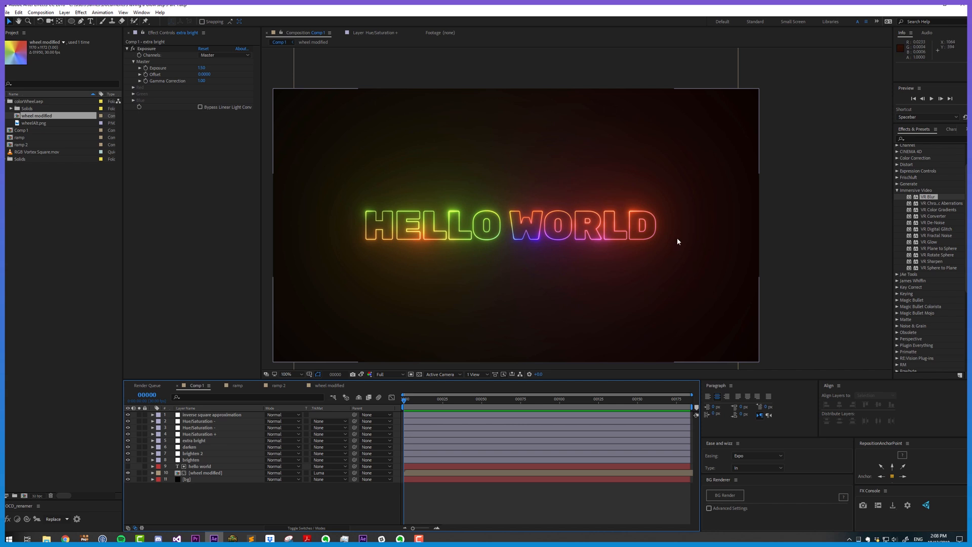